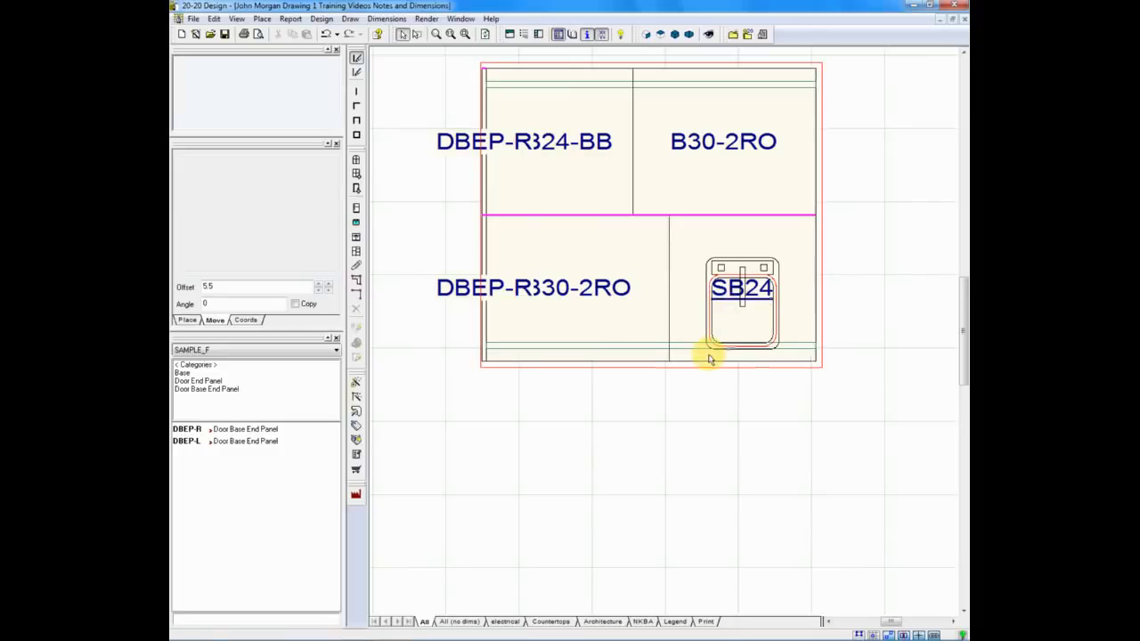
# Step: Select the plan area and bring up the Draw menu of drawing and note commands
pyautogui.click(741, 303)
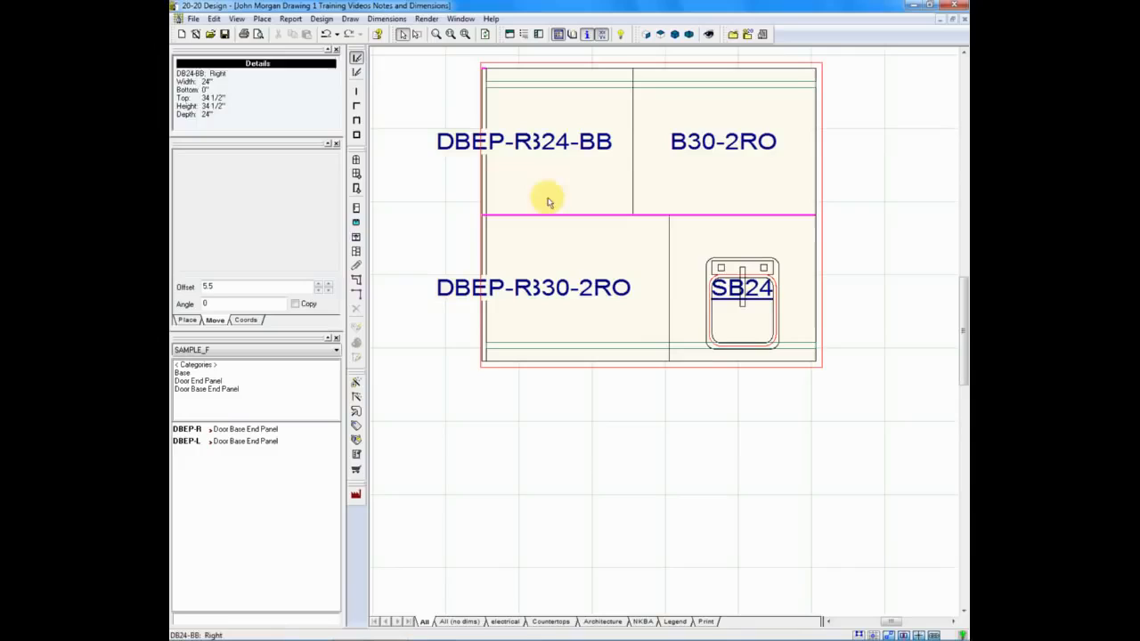
pyautogui.click(349, 18)
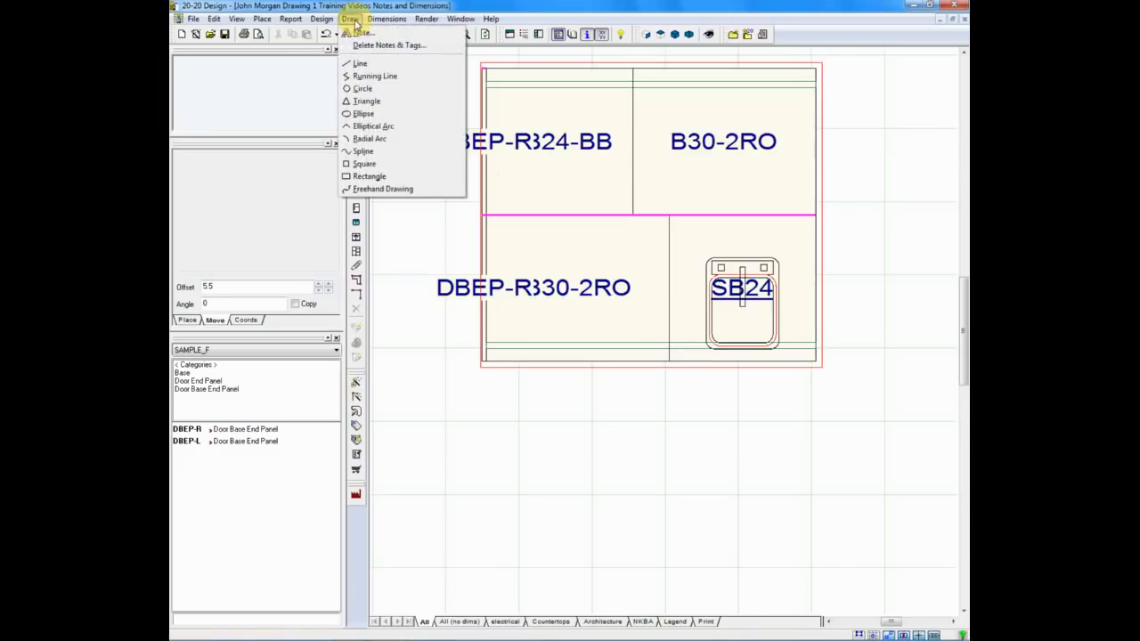
# Step: Start a Notes & Tags text note and carry its placement box below the SB24 cabinet
pyautogui.click(386, 45)
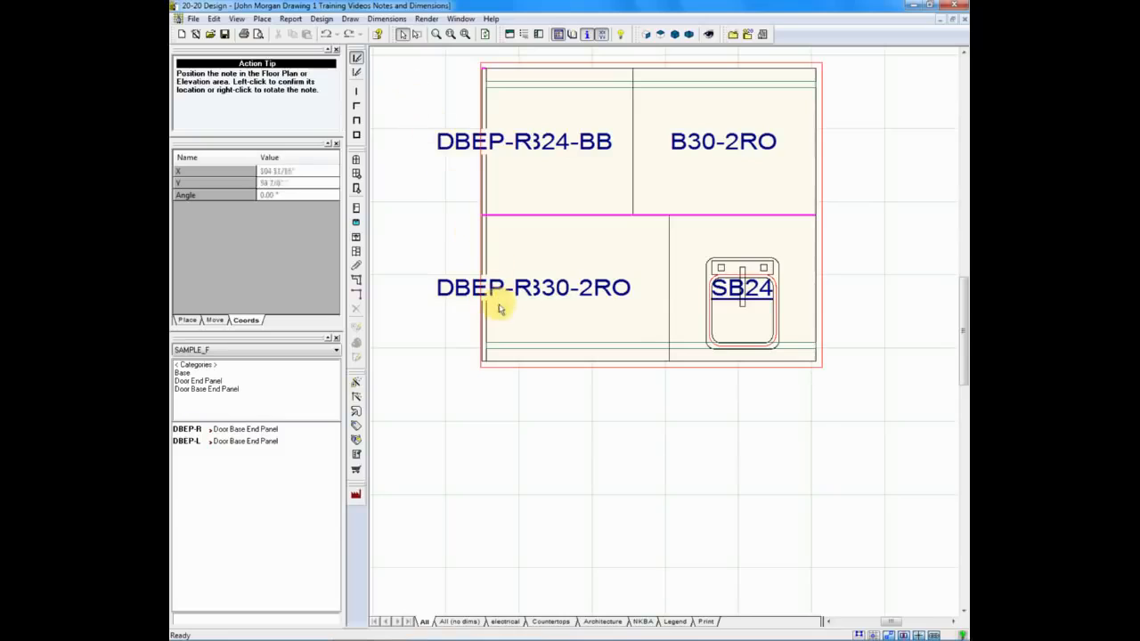
pyautogui.moveTo(615, 402)
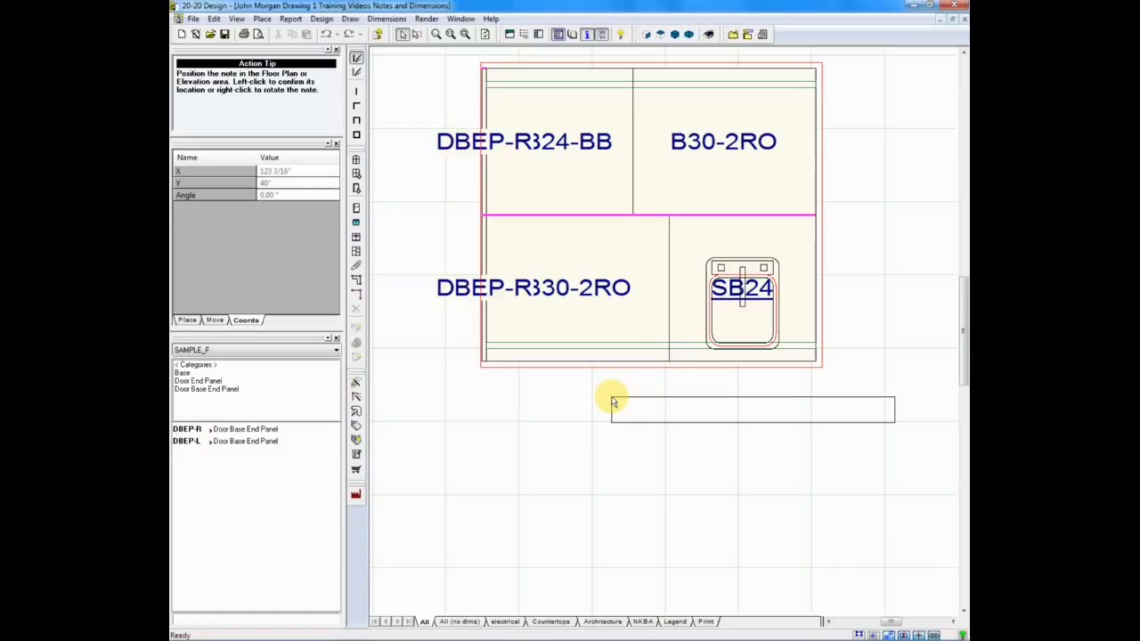
# Step: Anchor the note below SB24 and enter 'Plumber to add disposal' as its text
pyautogui.click(613, 401)
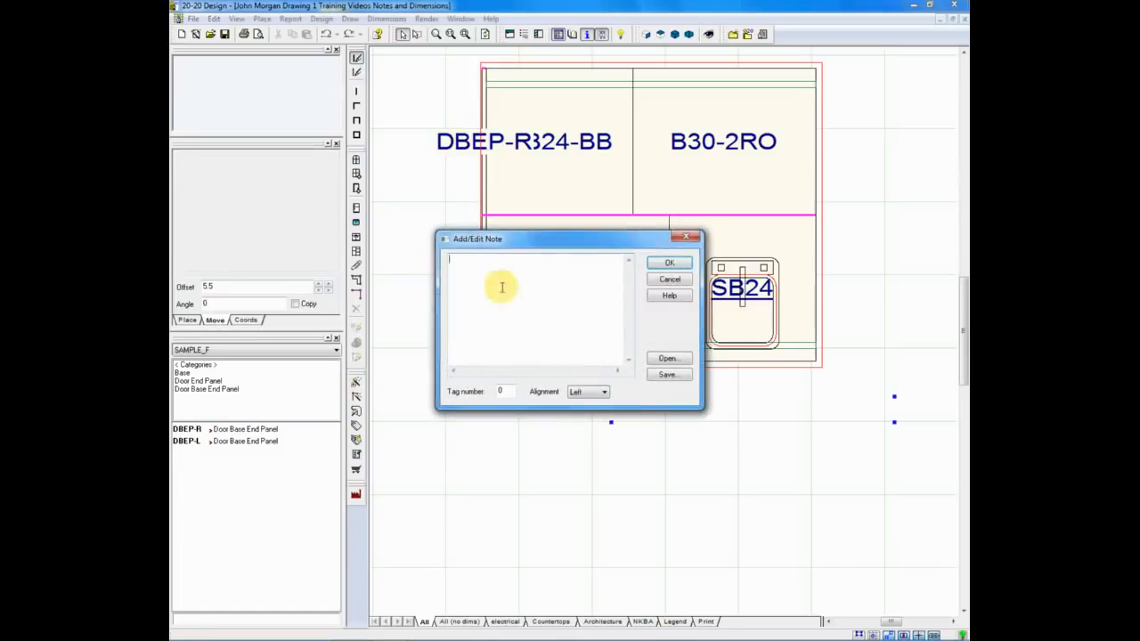
pyautogui.moveTo(485, 267)
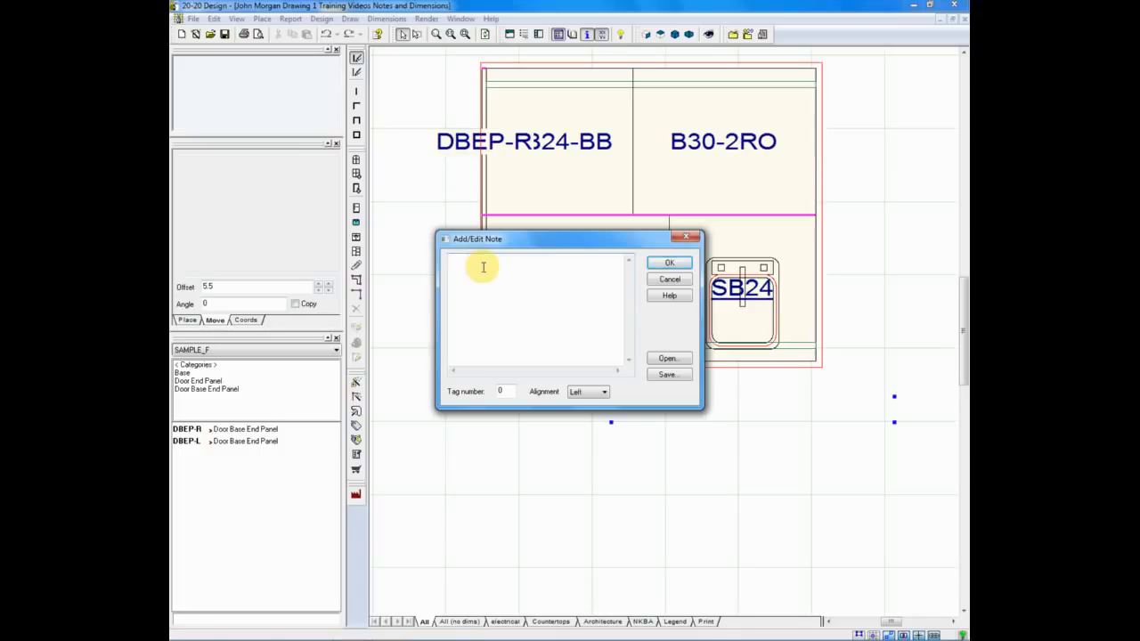
pyautogui.write('P')
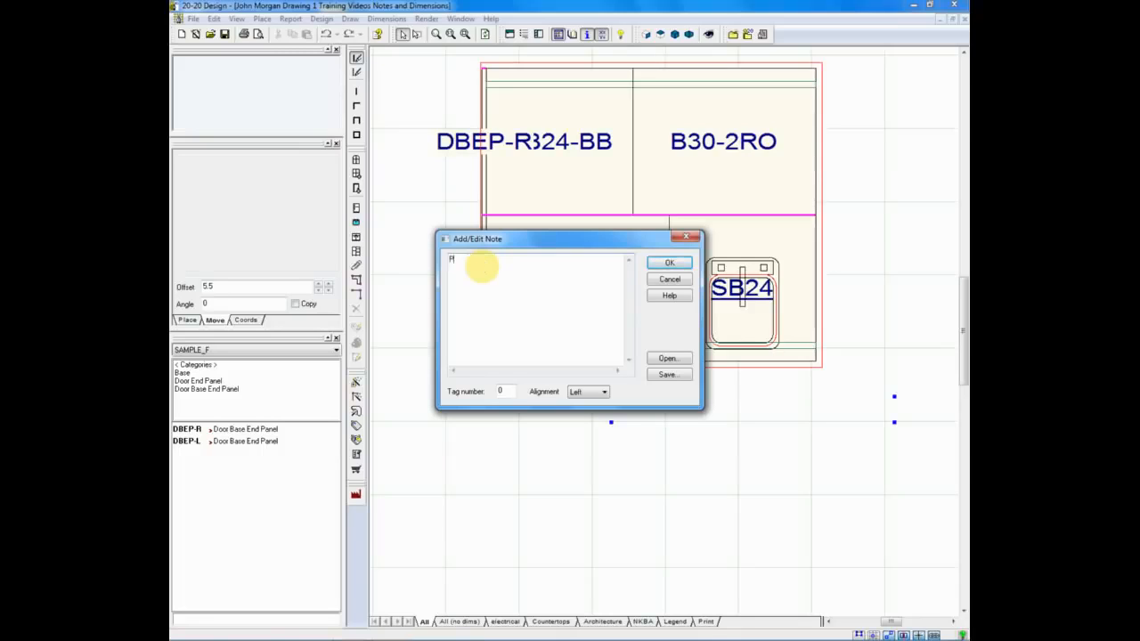
pyautogui.write('lum')
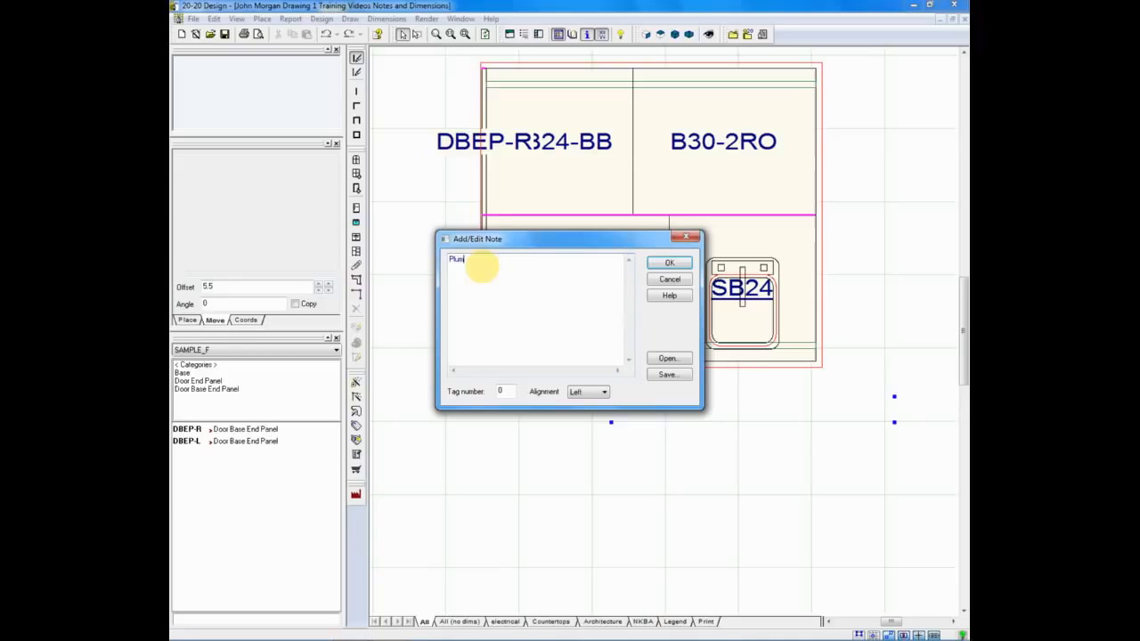
pyautogui.write('ber to')
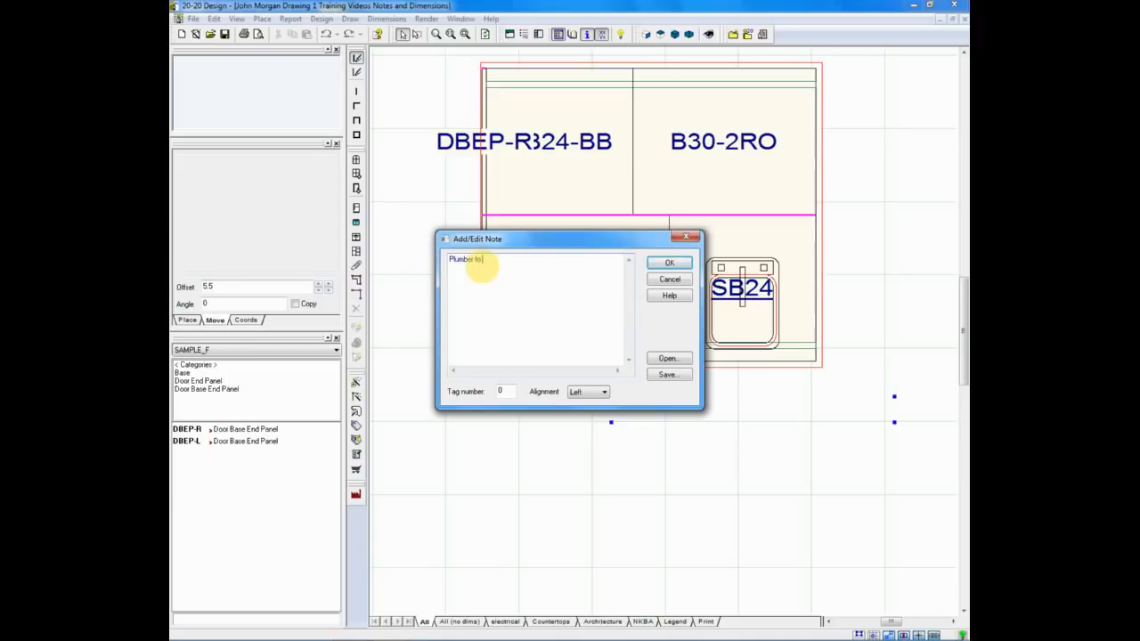
pyautogui.write('add d')
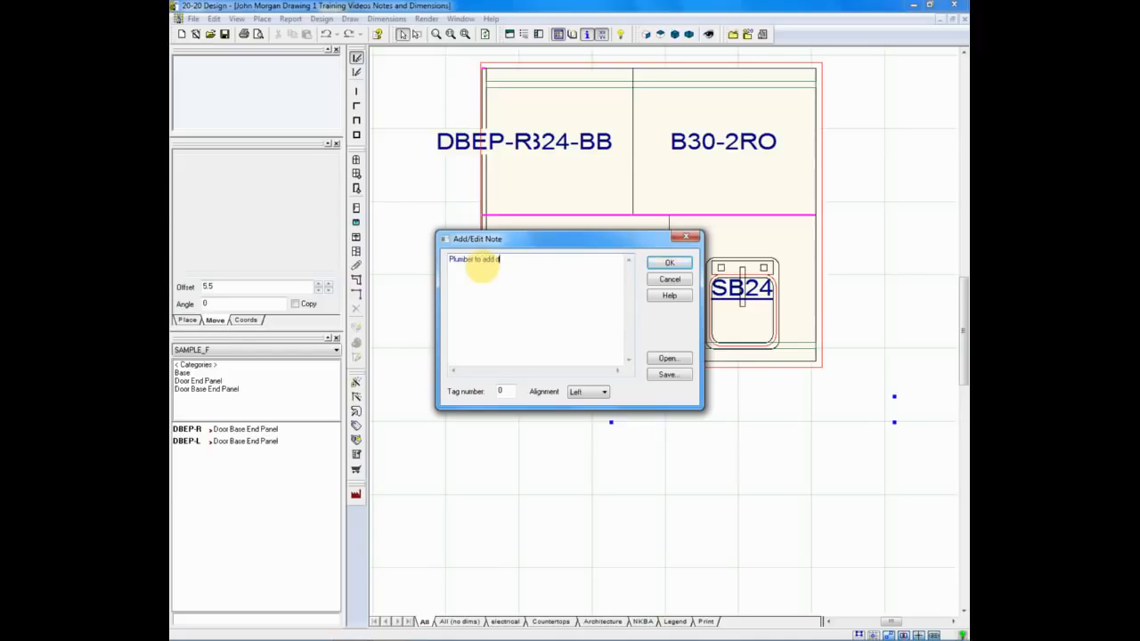
pyautogui.write('isposal')
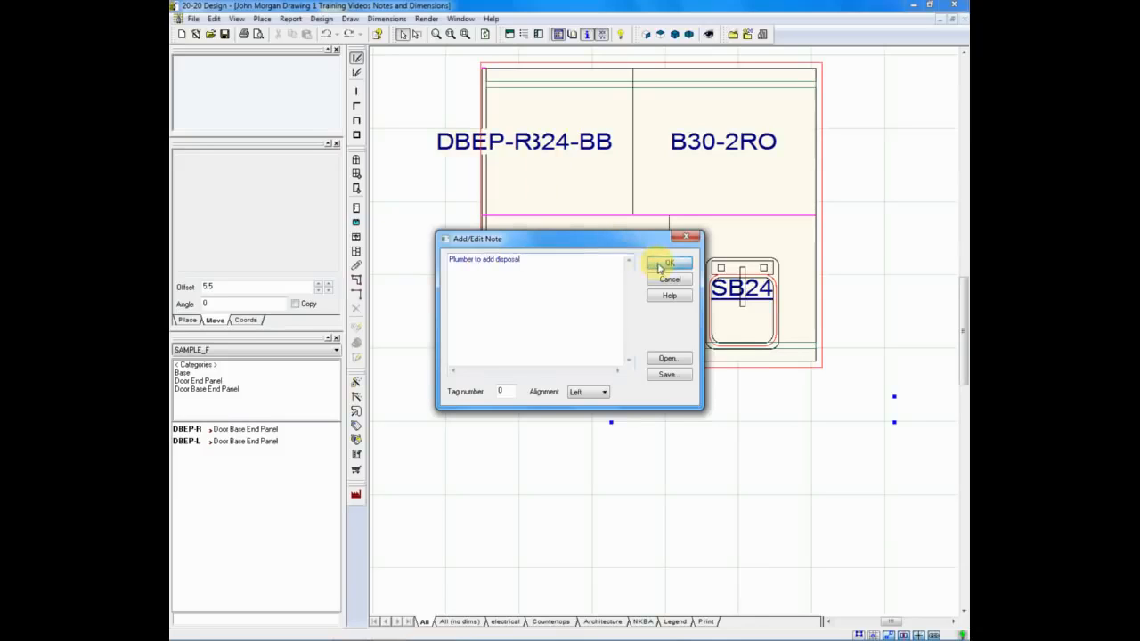
pyautogui.click(667, 263)
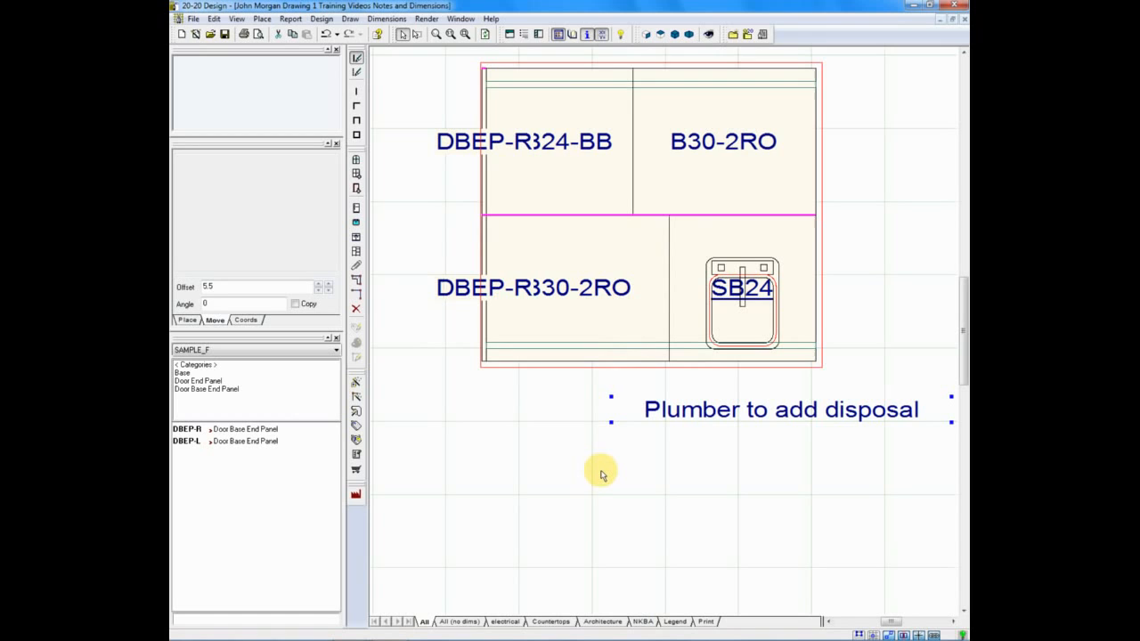